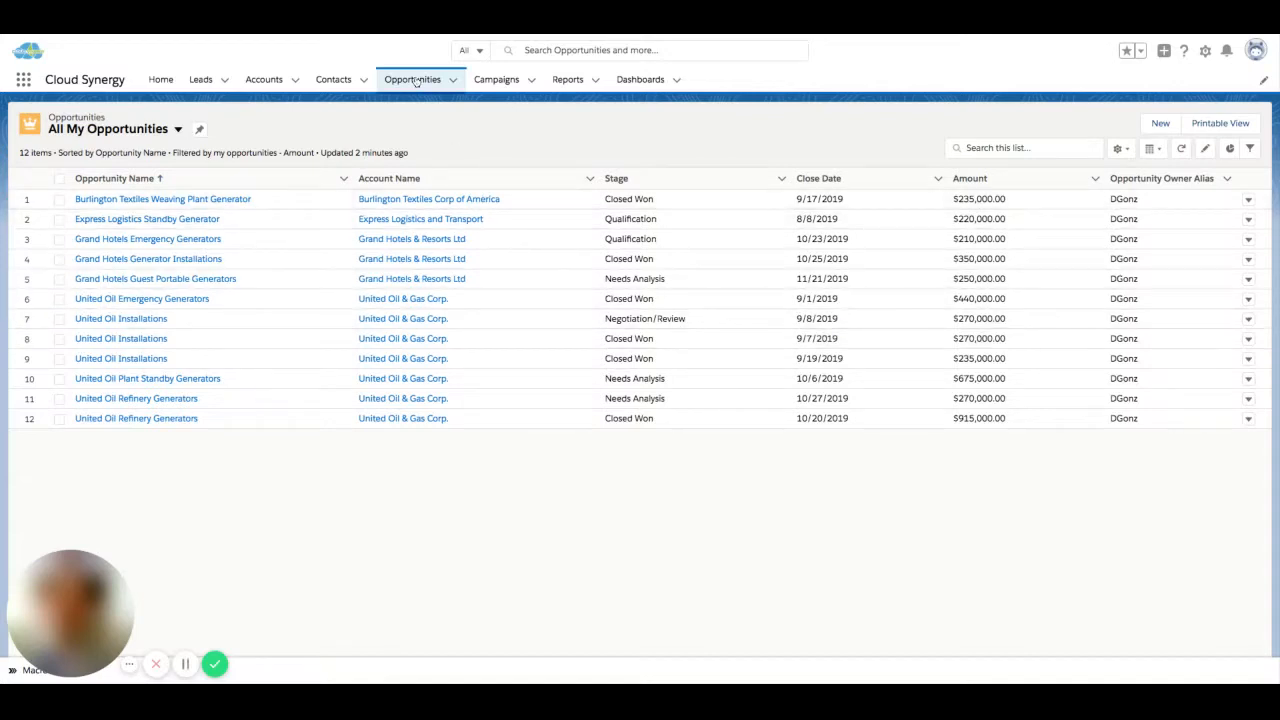
pyautogui.moveTo(708, 278)
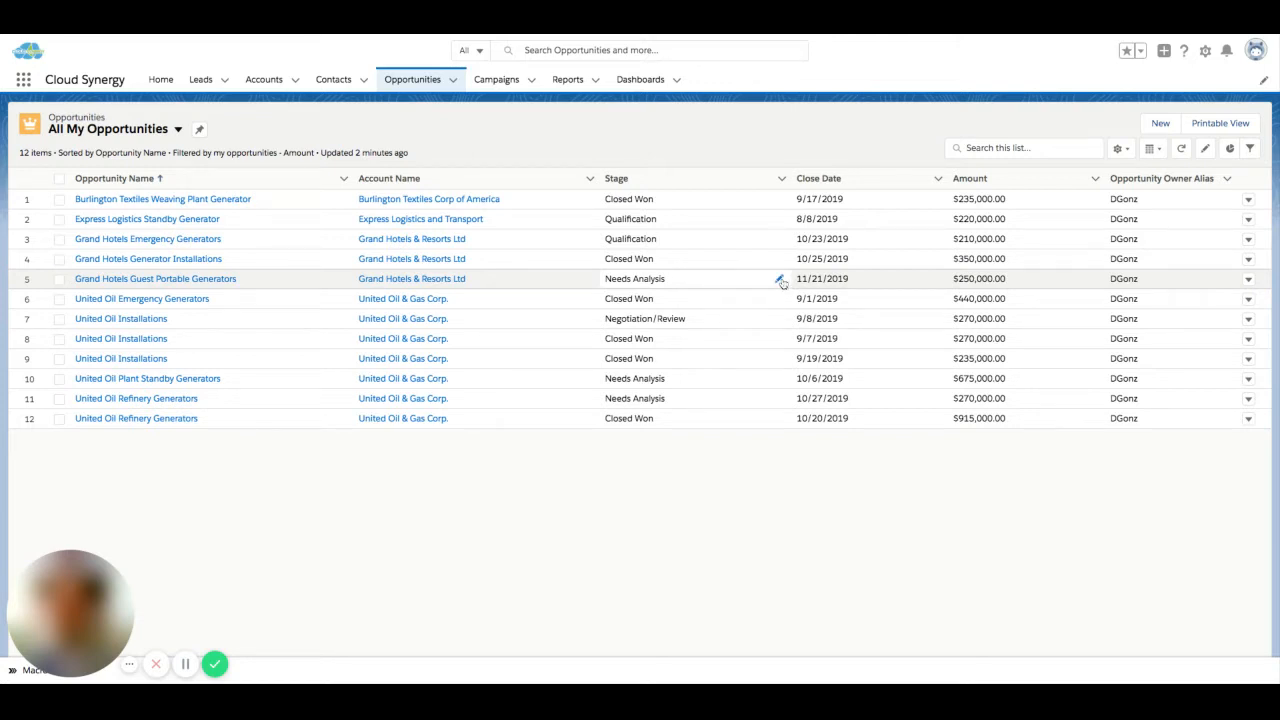
# Set Grand Hotels Guest Portable Generators to Value Proposition, United Oil Plant Standby Generators to Qualification, Grand Hotels Emergency Generators to Prospecting.
pyautogui.click(780, 280)
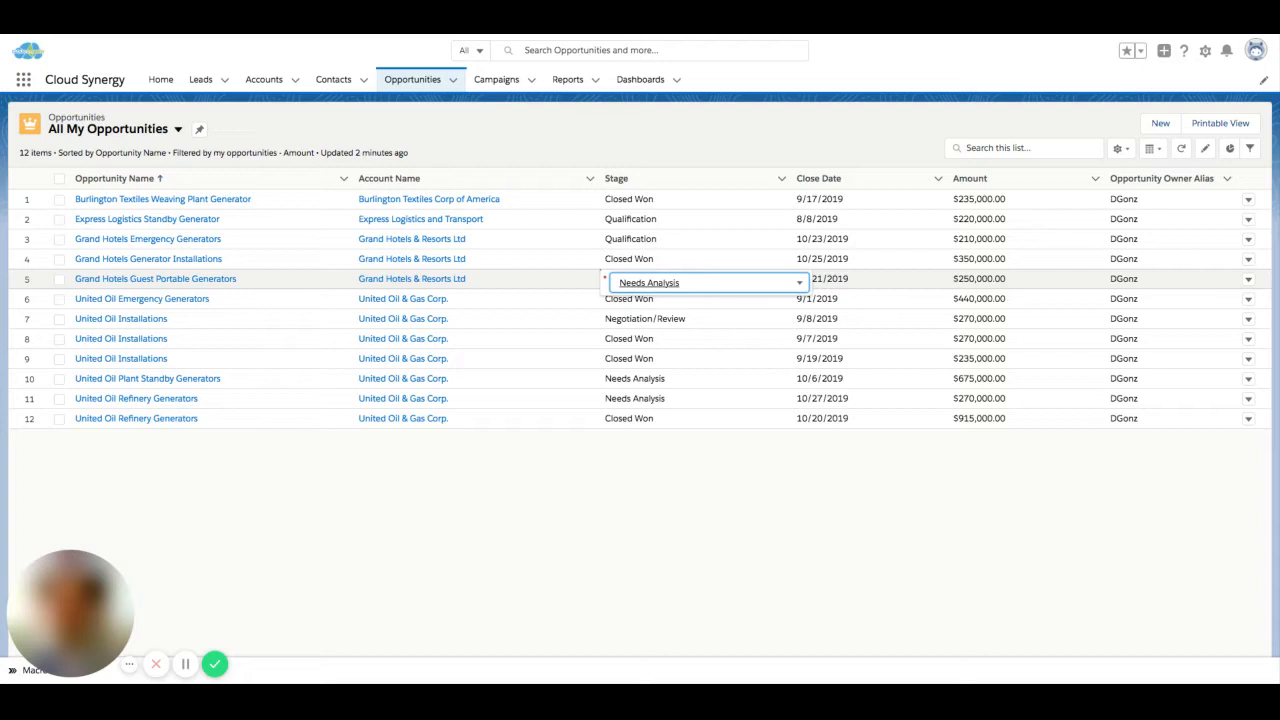
pyautogui.click(648, 298)
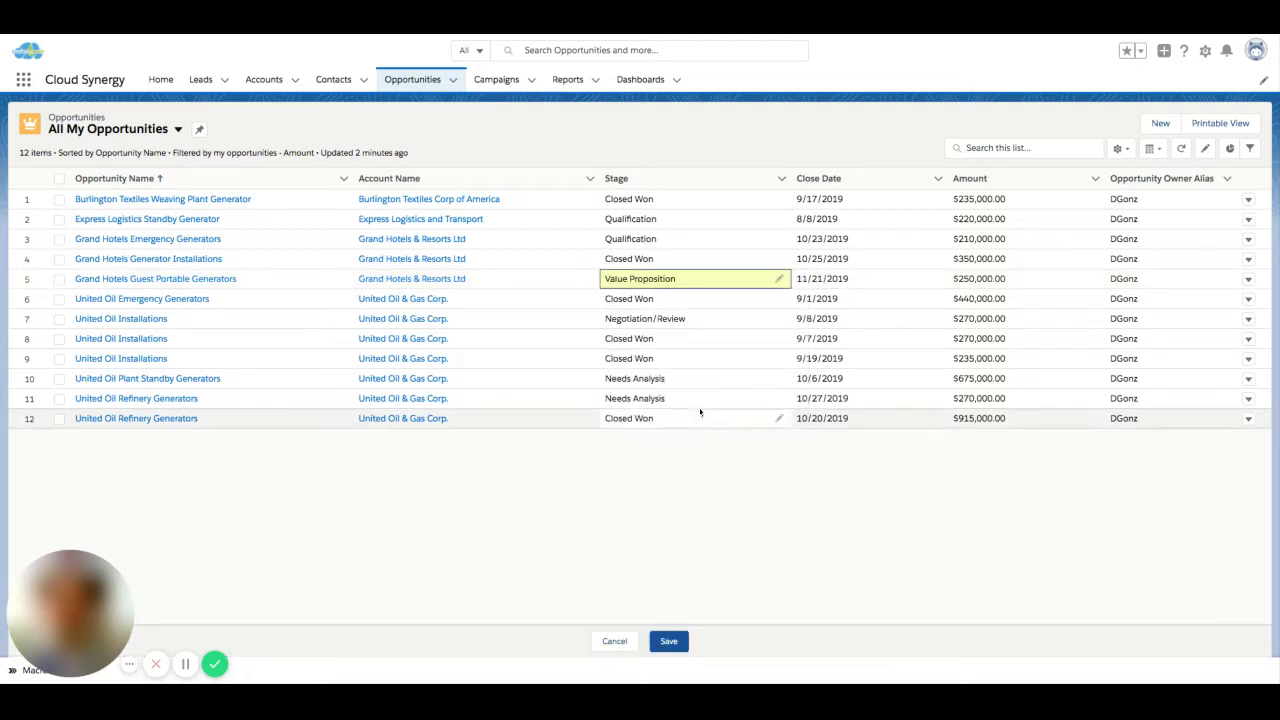
pyautogui.click(700, 382)
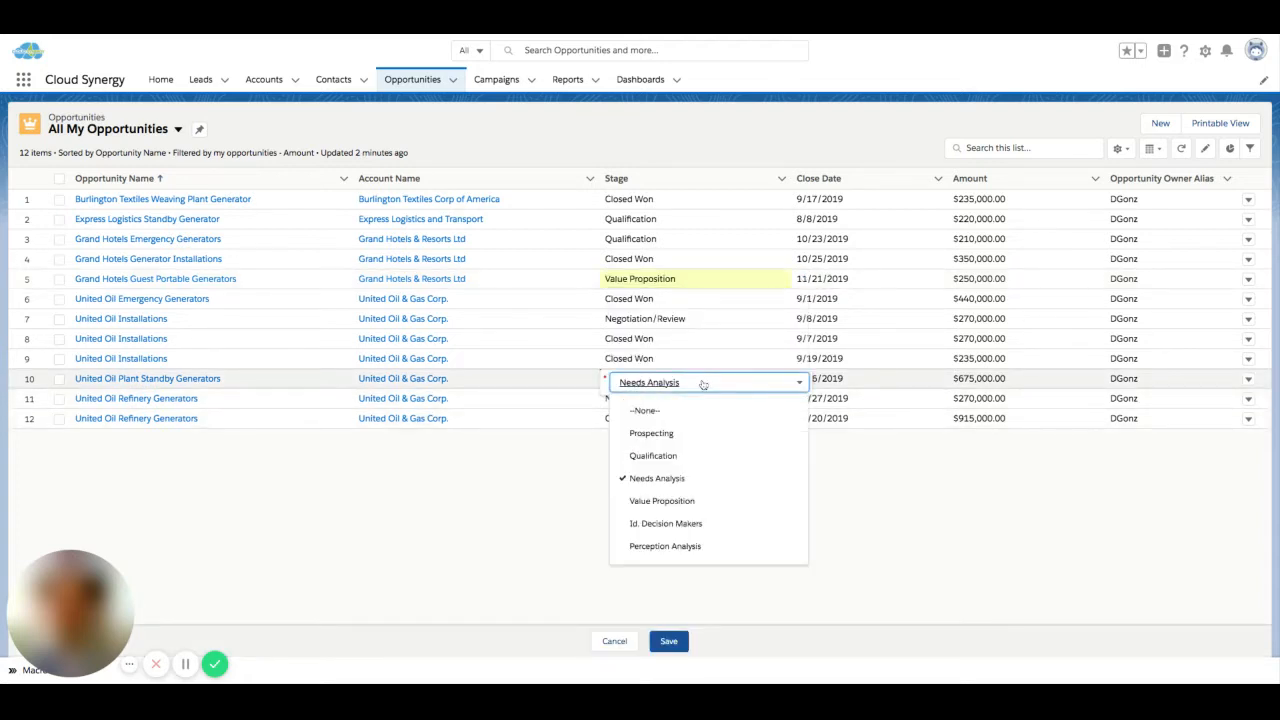
pyautogui.click(652, 456)
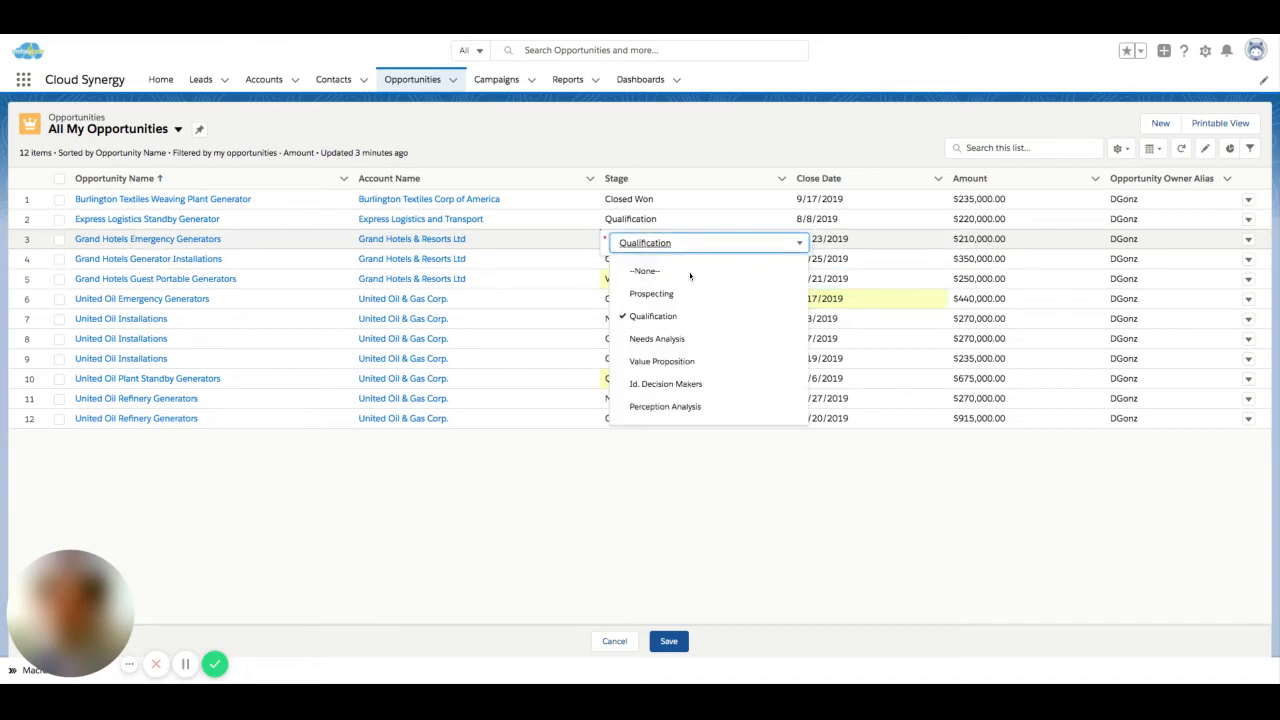
pyautogui.click(652, 292)
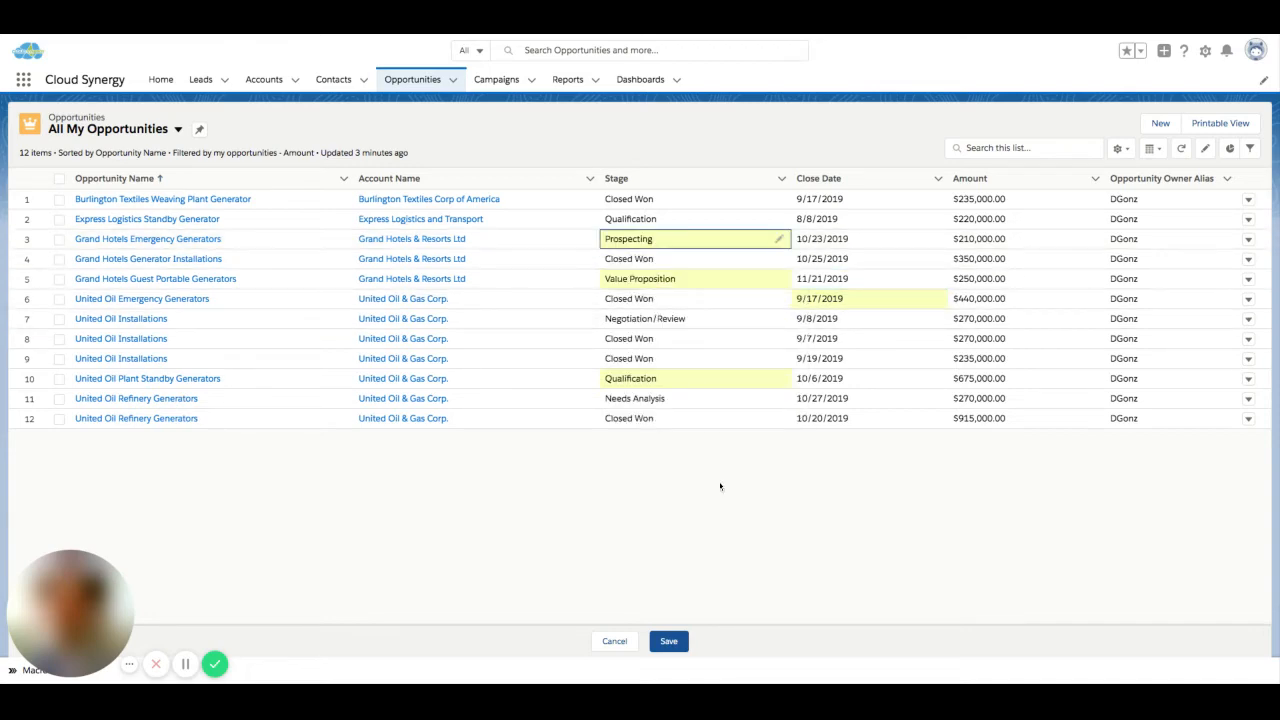
pyautogui.click(668, 640)
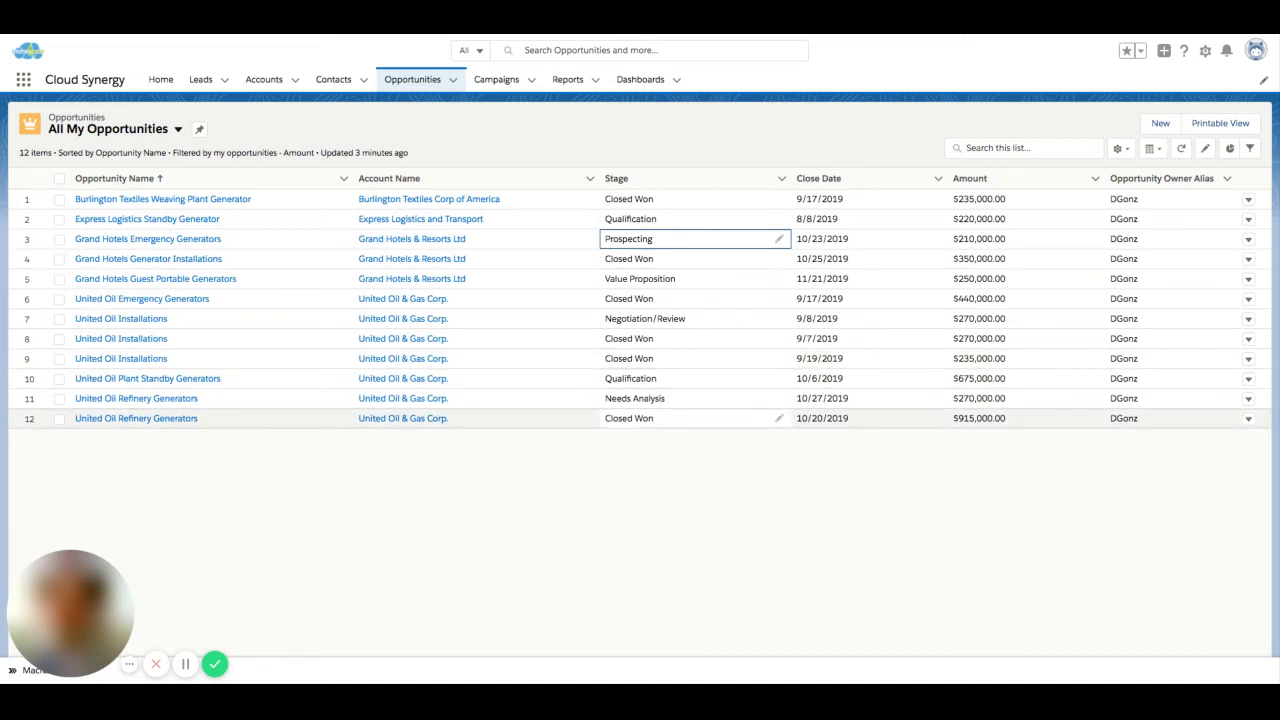
pyautogui.moveTo(744, 358)
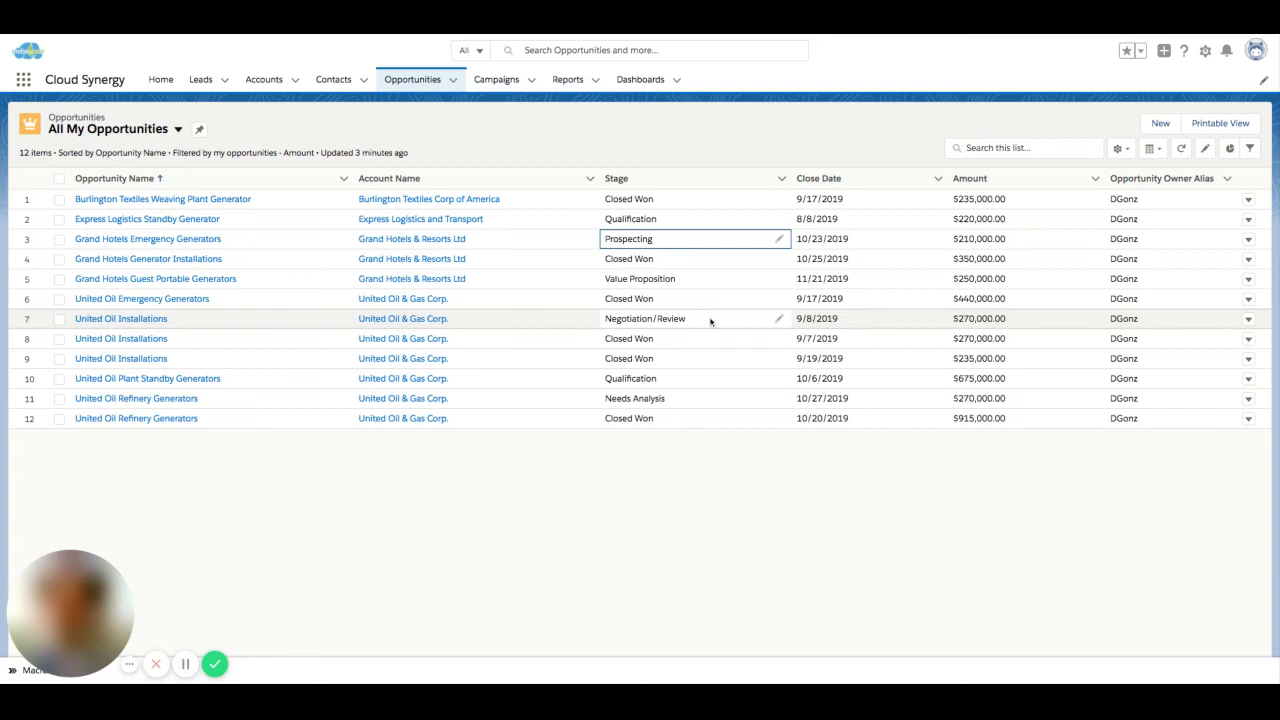
pyautogui.moveTo(710, 322)
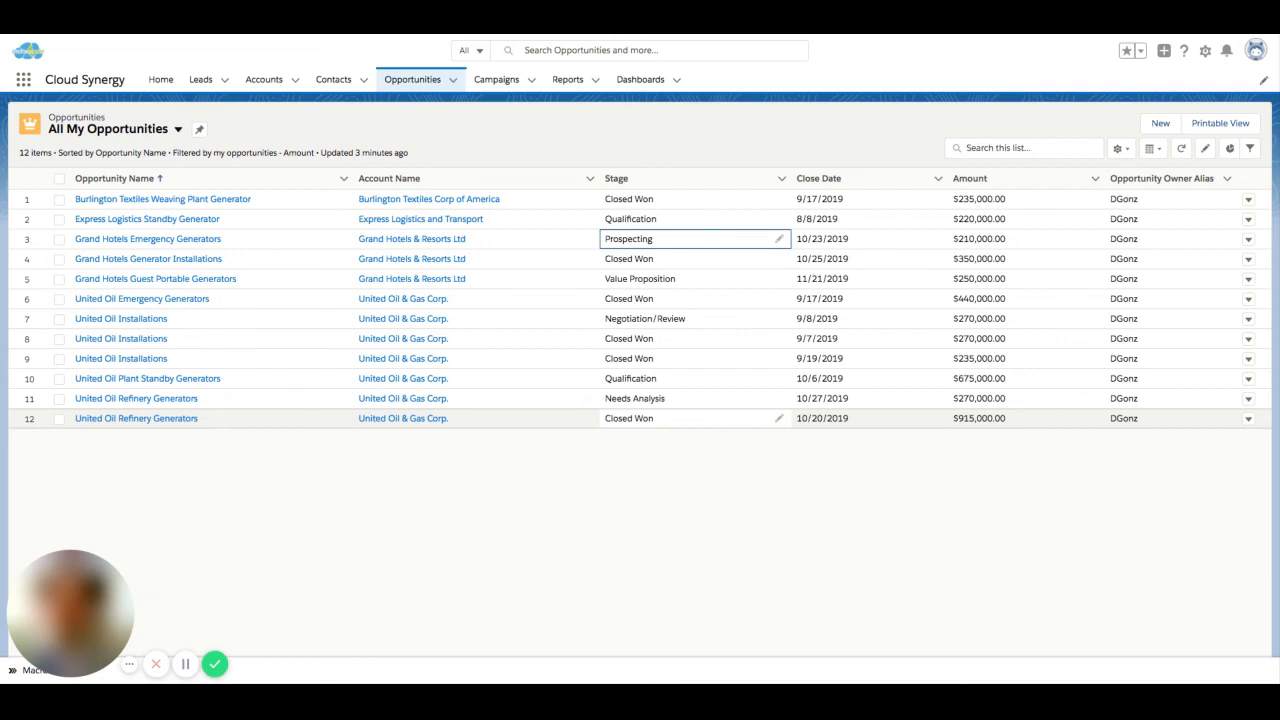
pyautogui.moveTo(768, 378)
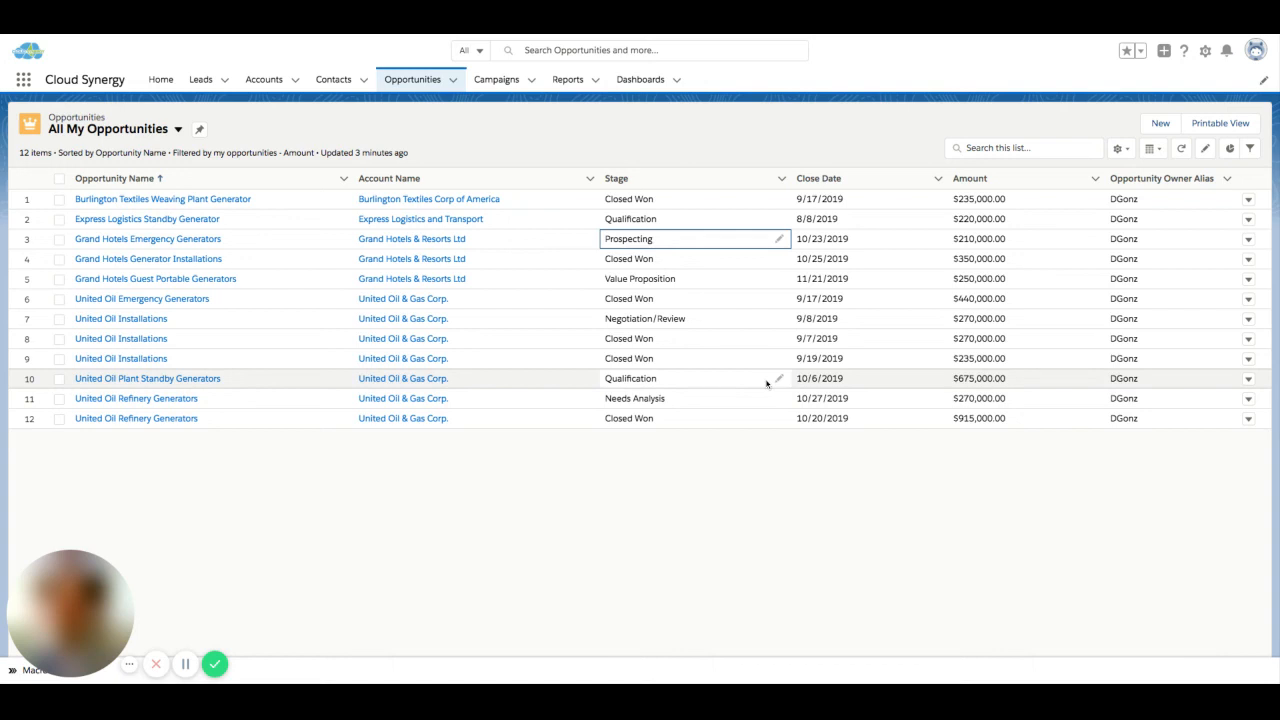
pyautogui.moveTo(766, 384)
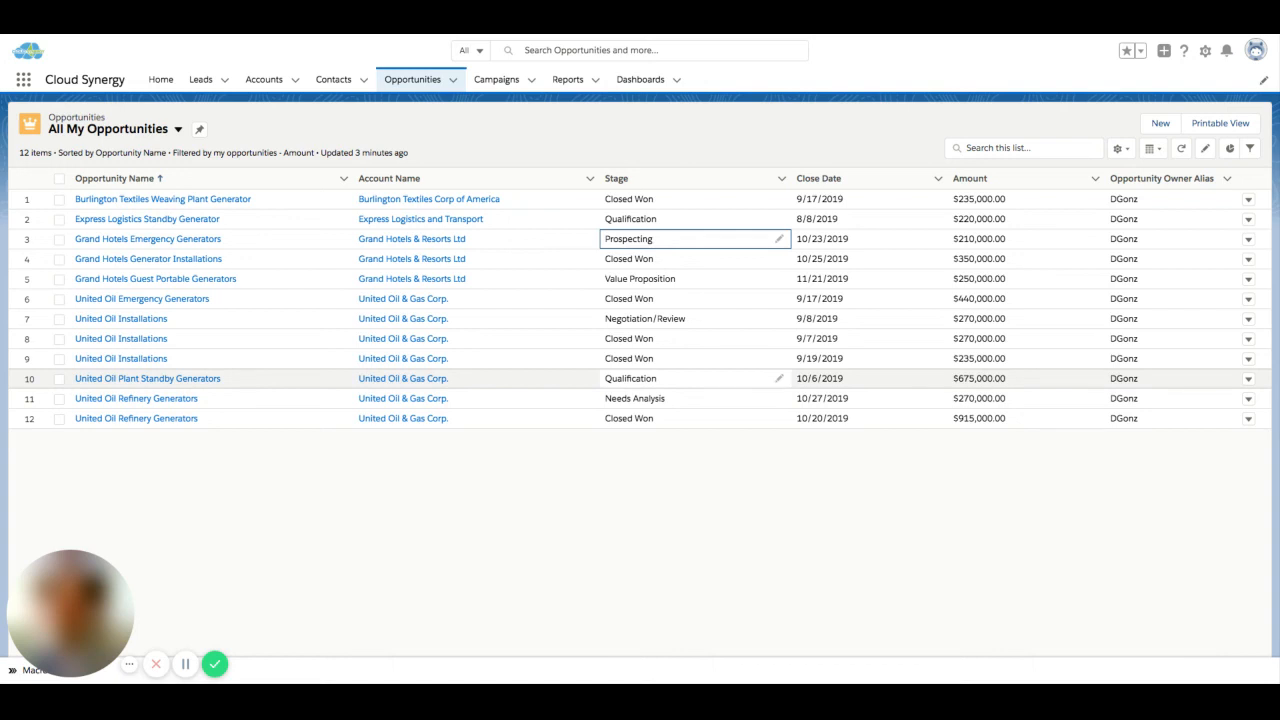